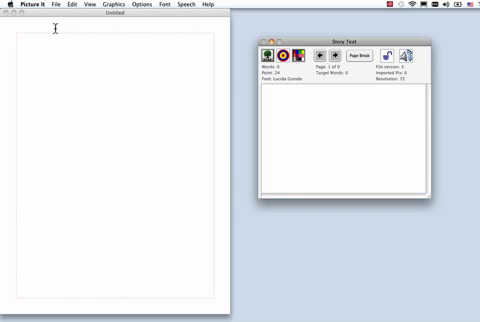
mouse_move(129, 51)
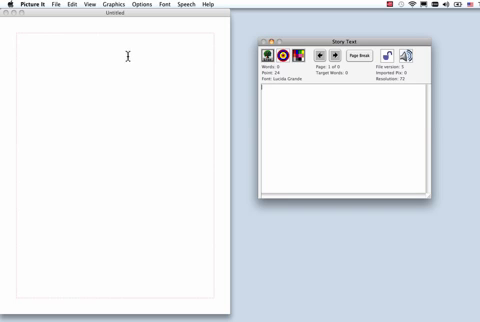
mouse_move(58, 42)
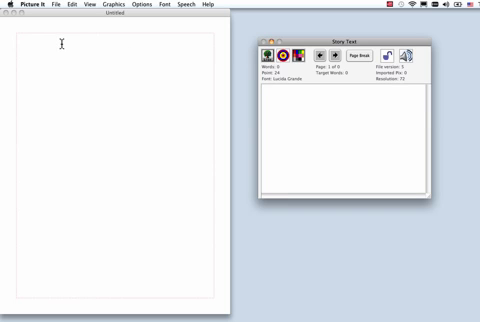
mouse_move(291, 82)
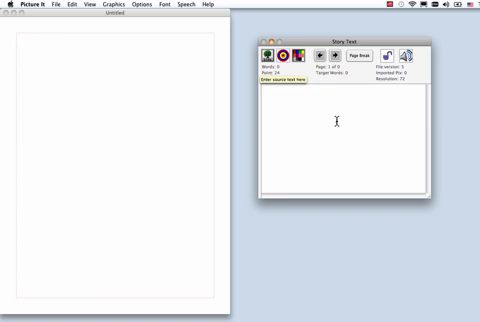
Step: Type the farm story: 'Today… We will see a cow and a horse! We will… hay wagon.'
type("Today we will visit a farm.")
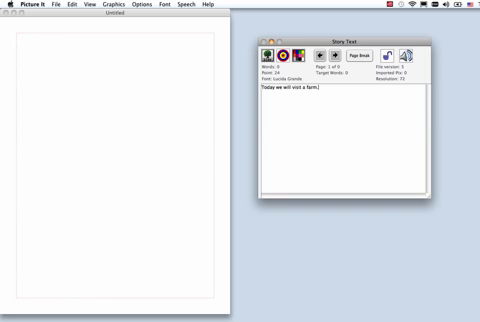
type("We will")
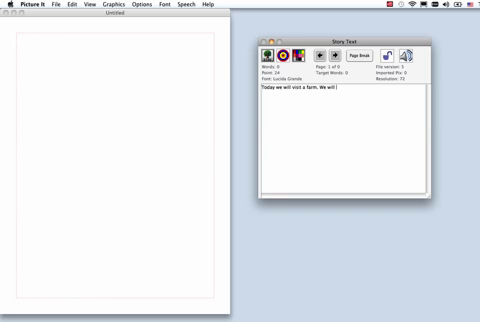
type("see a cow.")
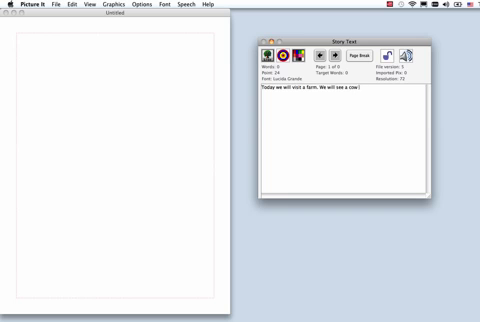
type("and a horse!")
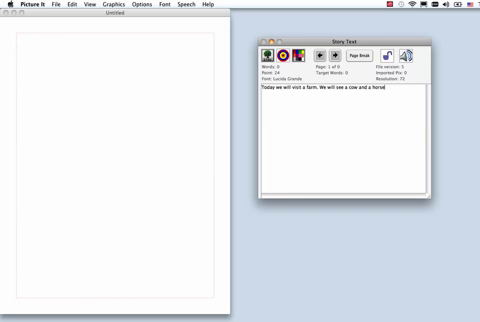
type("We will ride on a")
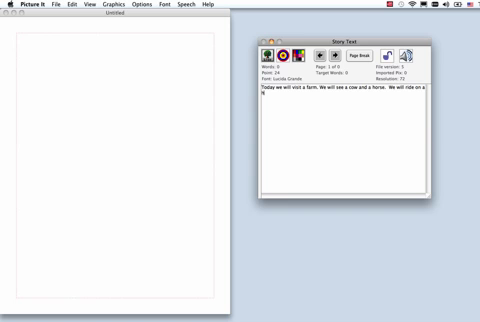
type("hay wagon.")
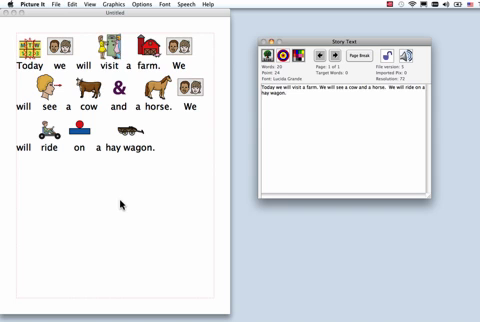
mouse_move(122, 205)
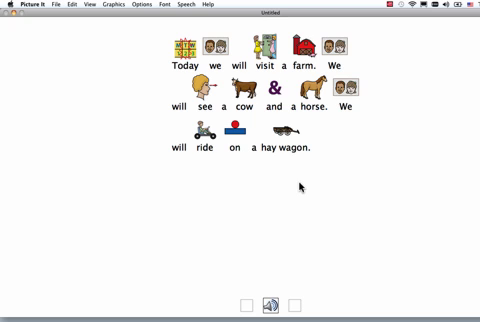
mouse_move(128, 28)
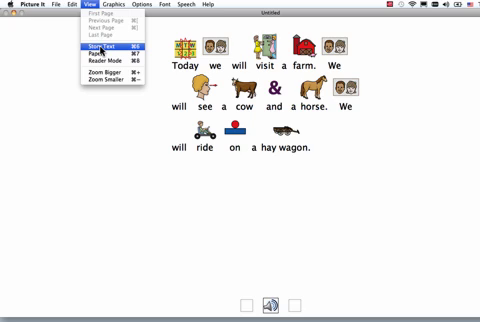
Step: Switch to Story Text view to exit Reader Mode, then dismiss the File menu unused
left_click(105, 46)
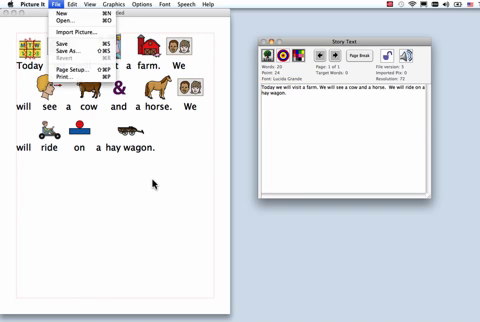
left_click(63, 24)
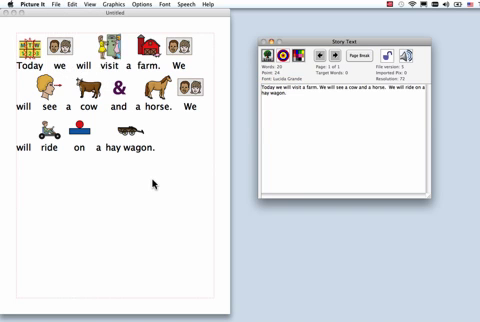